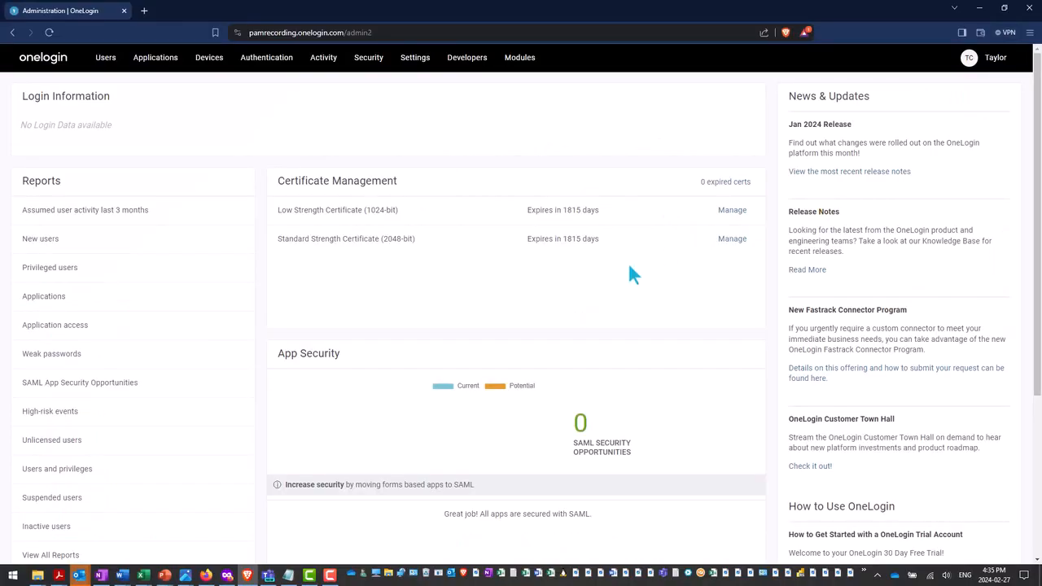
{"action": "mouse_move", "coordinate": [570, 136]}
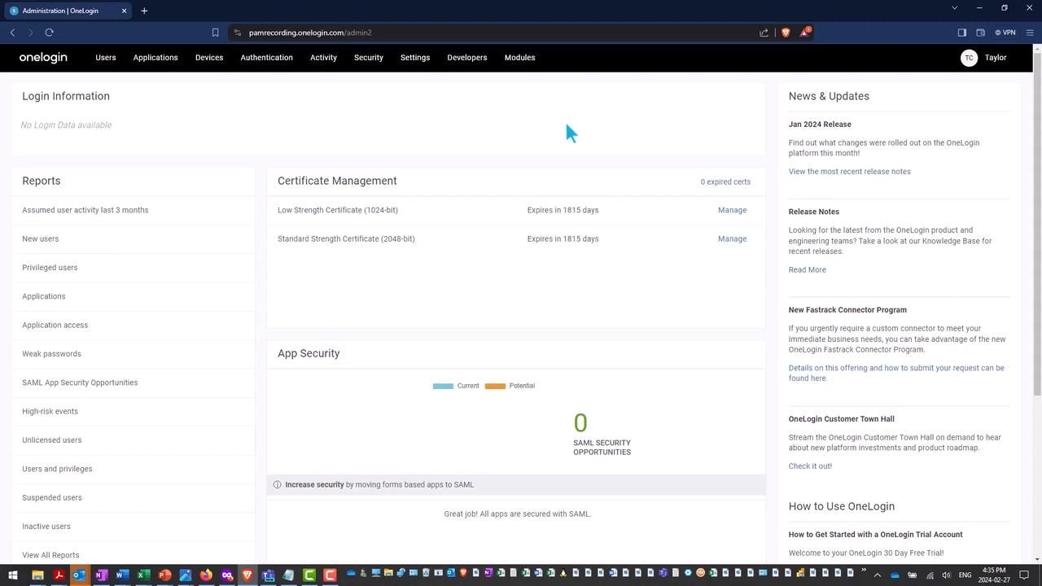
{"action": "mouse_move", "coordinate": [361, 134]}
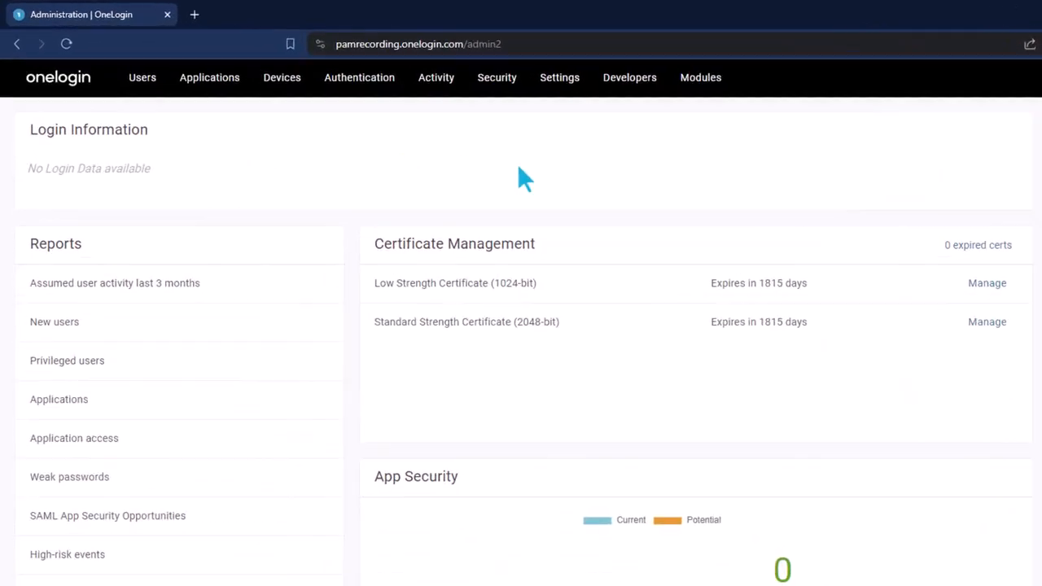
Review the Roles list: Default, Cloud Admins, PAM Admins, PAM Auditors and PAM Users.
{"action": "left_click", "coordinate": [142, 78]}
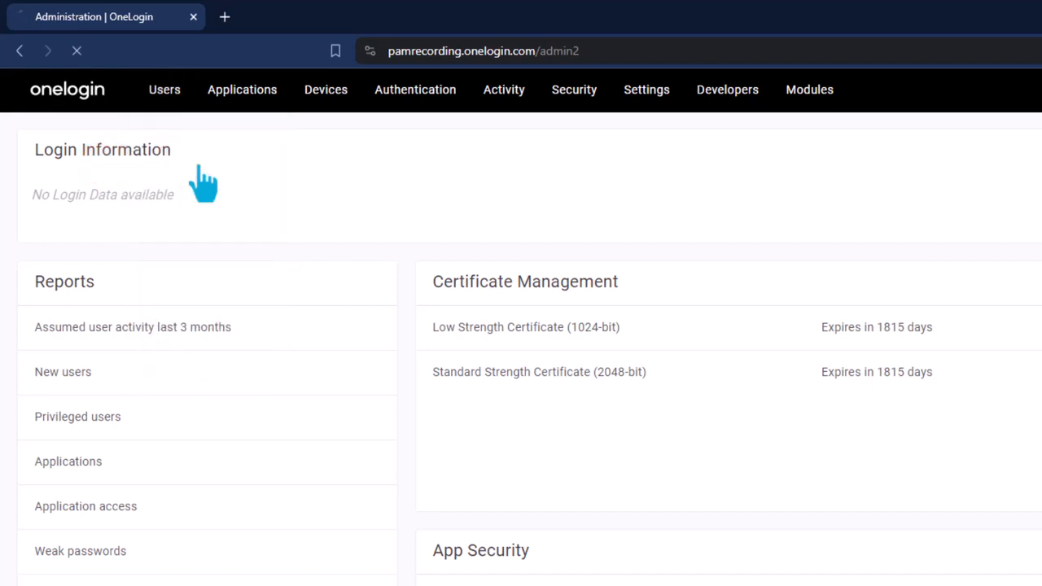
{"action": "left_click", "coordinate": [164, 90]}
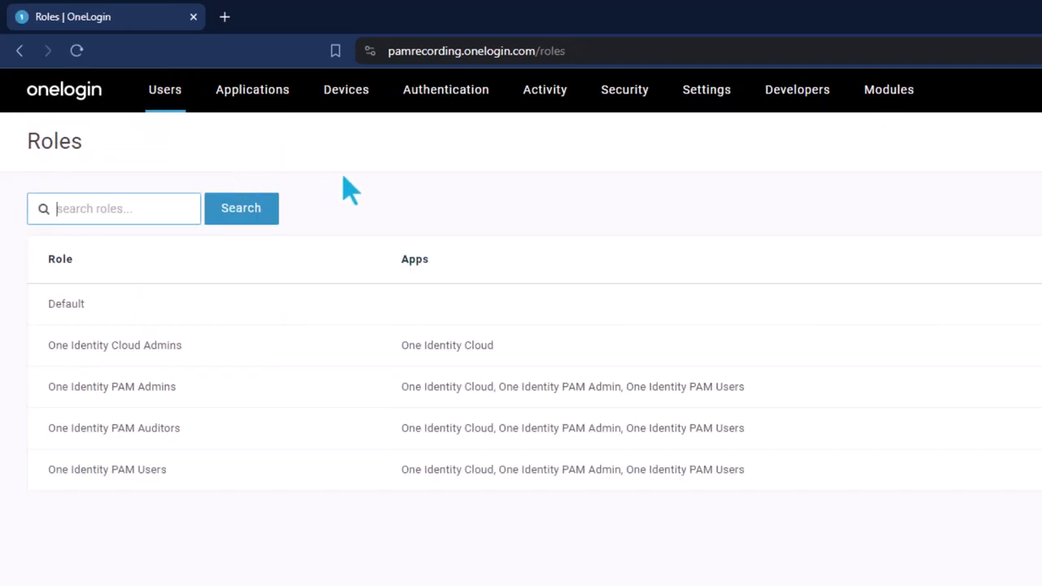
{"action": "mouse_move", "coordinate": [208, 417]}
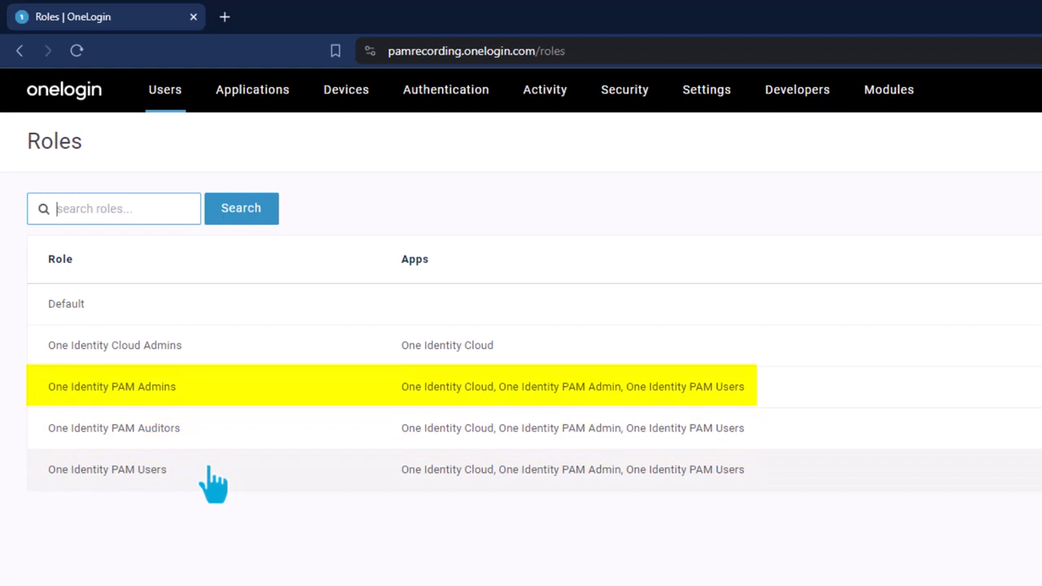
{"action": "mouse_move", "coordinate": [257, 398]}
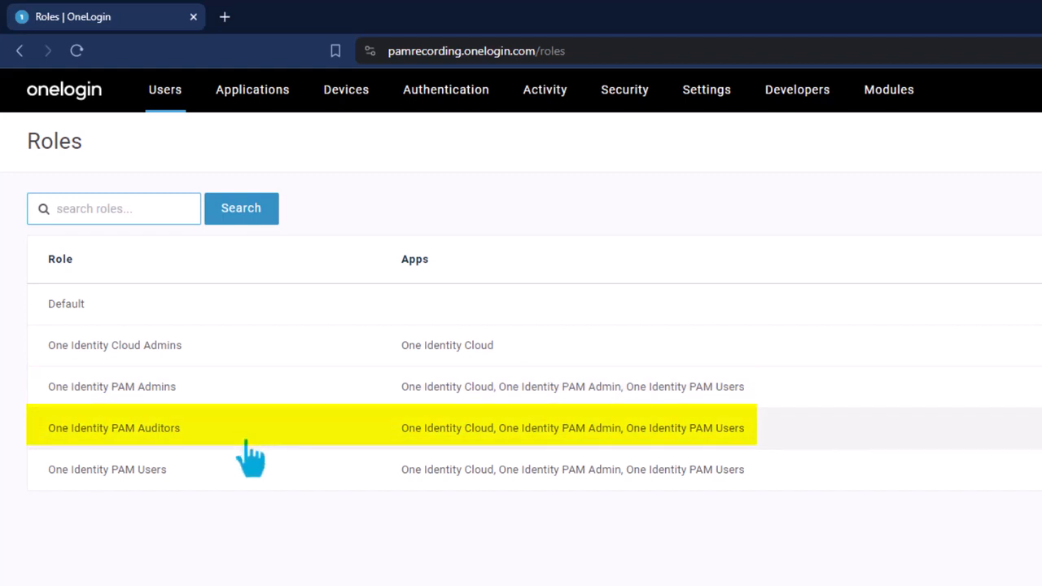
{"action": "mouse_move", "coordinate": [252, 468]}
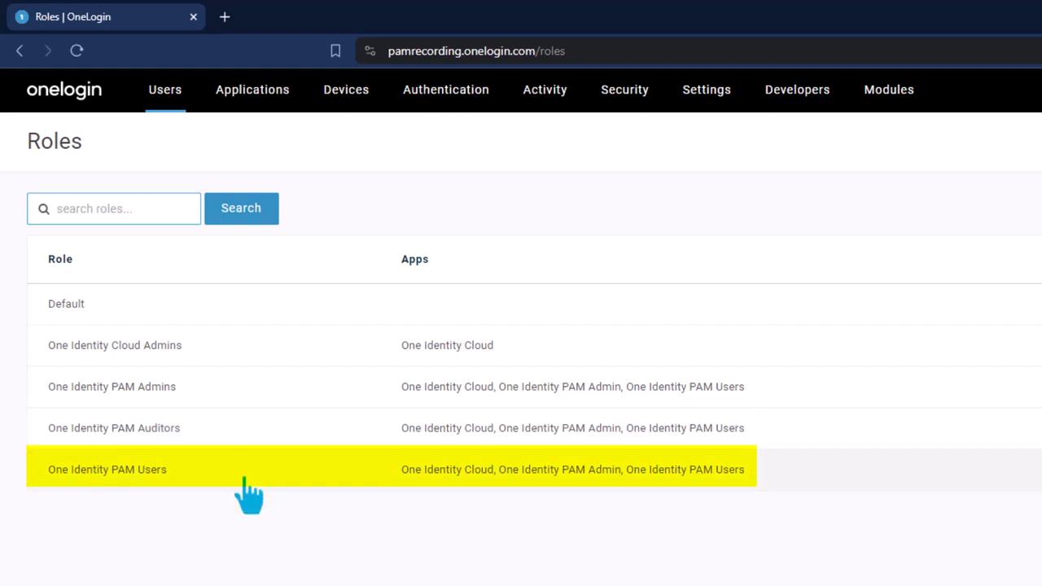
{"action": "left_click", "coordinate": [114, 209]}
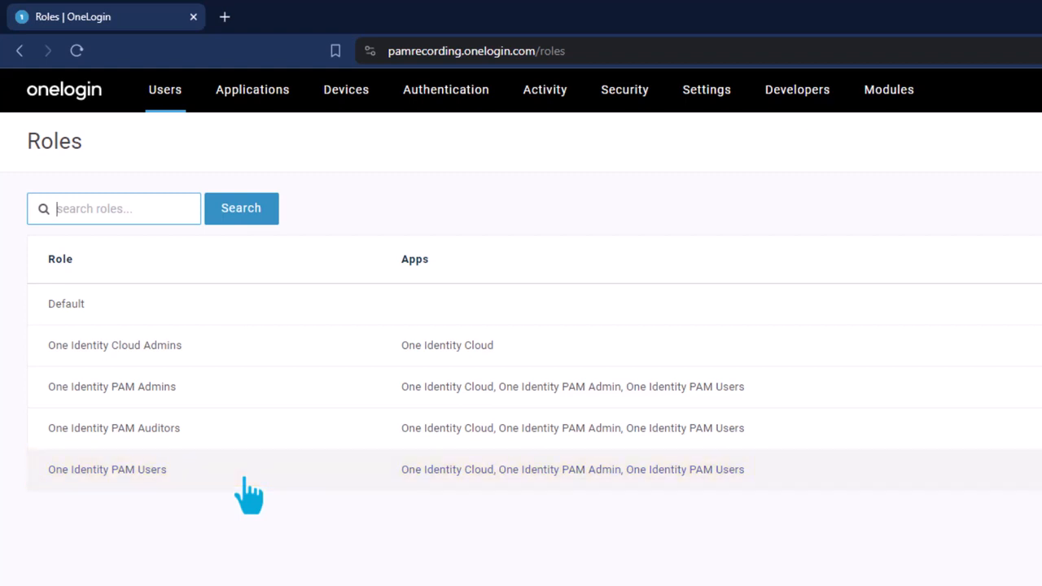
{"action": "left_click", "coordinate": [889, 89]}
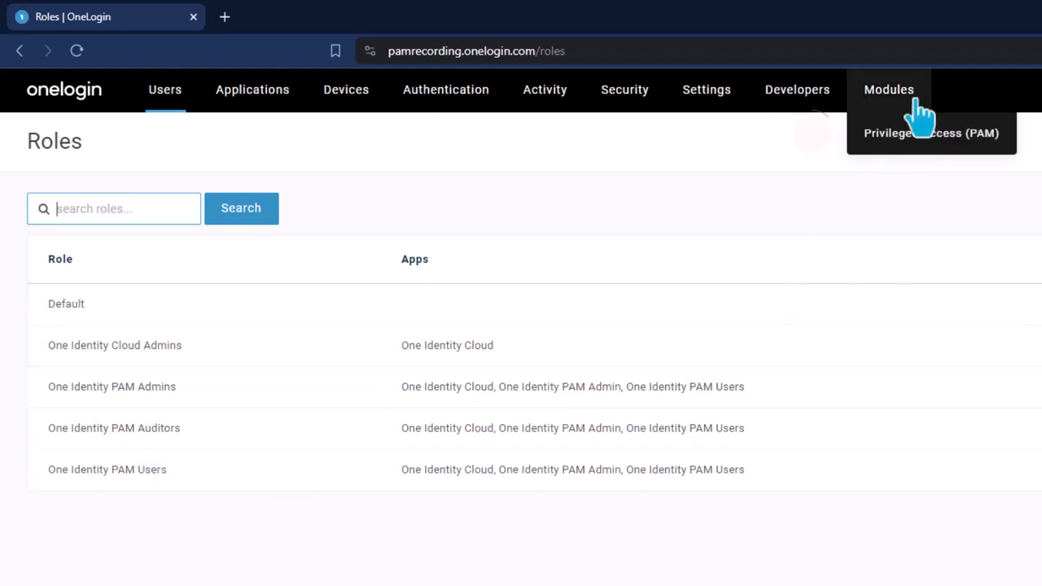
Go from the Privileged Access (PAM) module into PAM Essentials administration's Sessions page.
{"action": "left_click", "coordinate": [931, 134]}
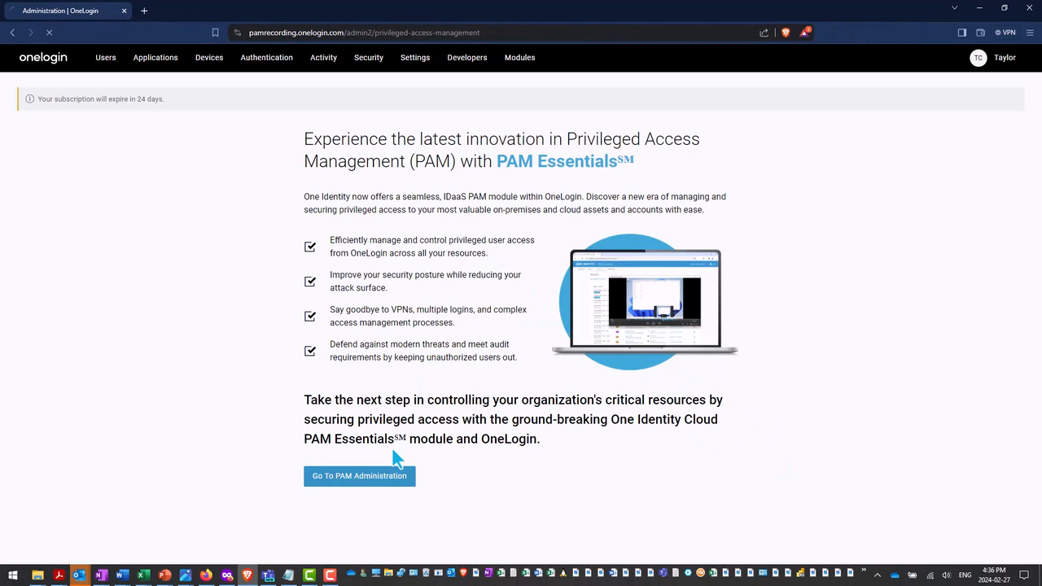
{"action": "left_click", "coordinate": [358, 476]}
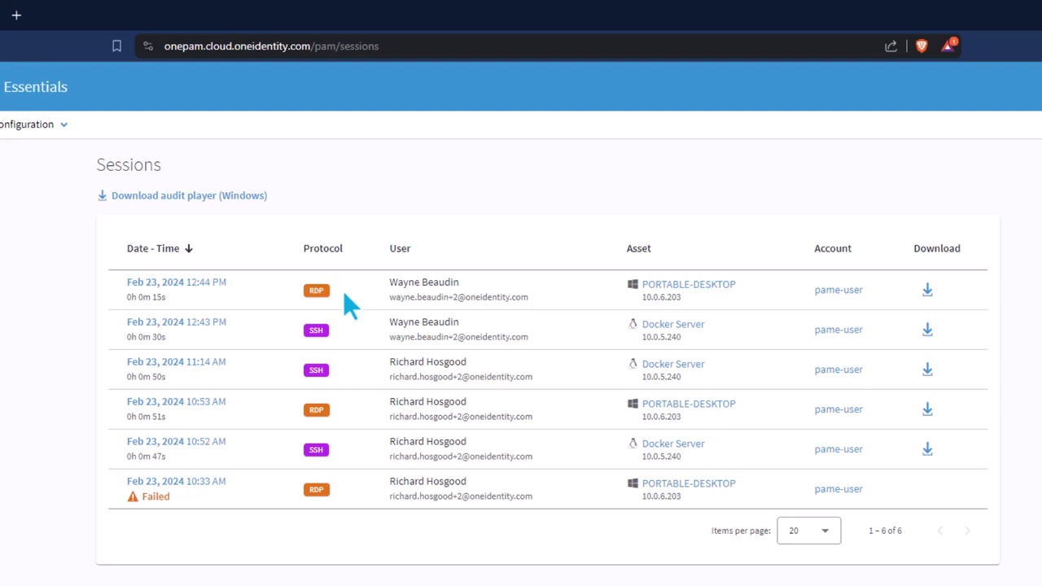
{"action": "mouse_move", "coordinate": [599, 313]}
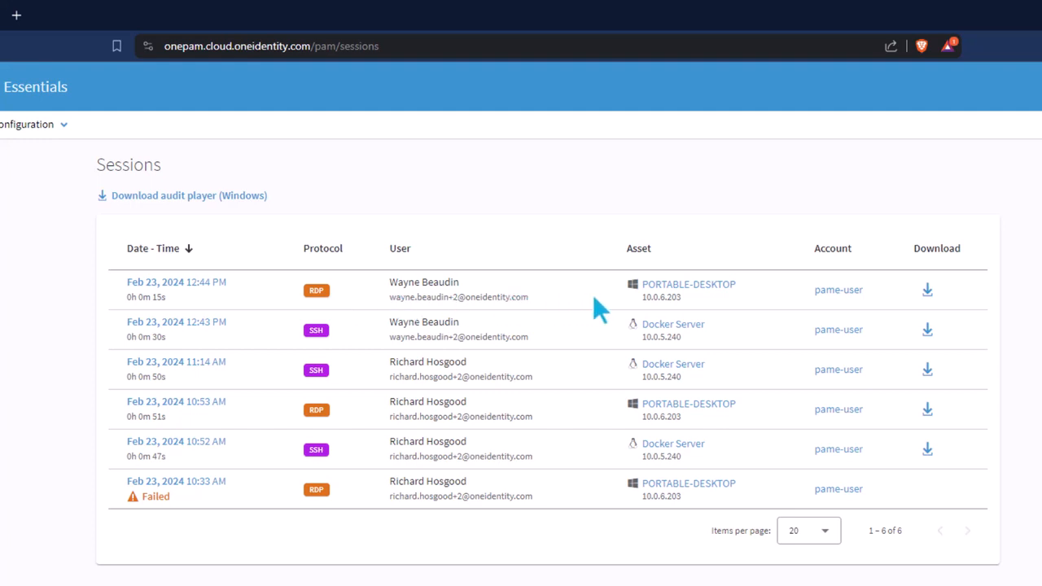
{"action": "mouse_move", "coordinate": [837, 290]}
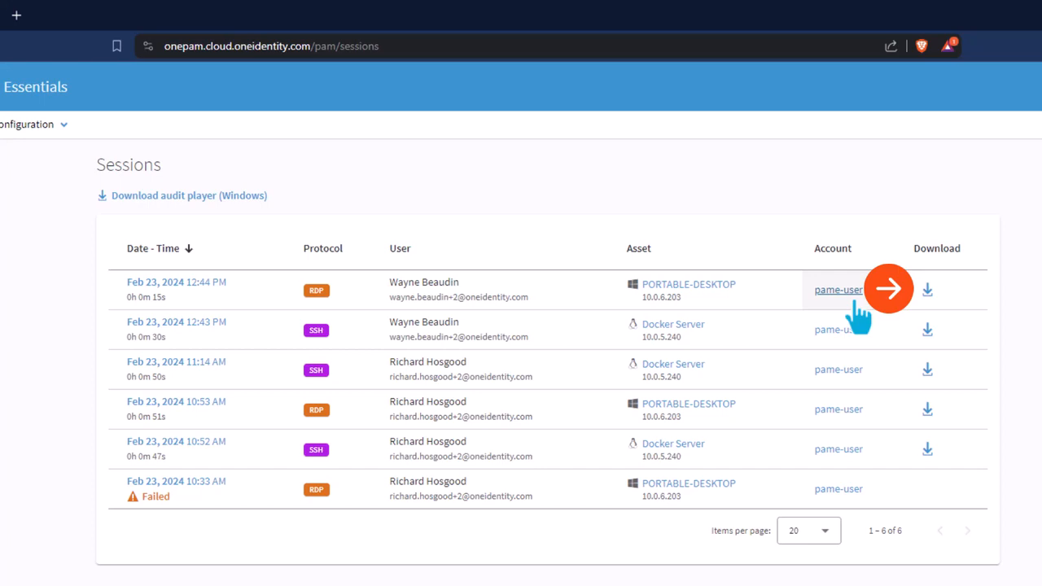
Download and save the audit trail file of the first recorded session.
{"action": "left_click", "coordinate": [926, 289]}
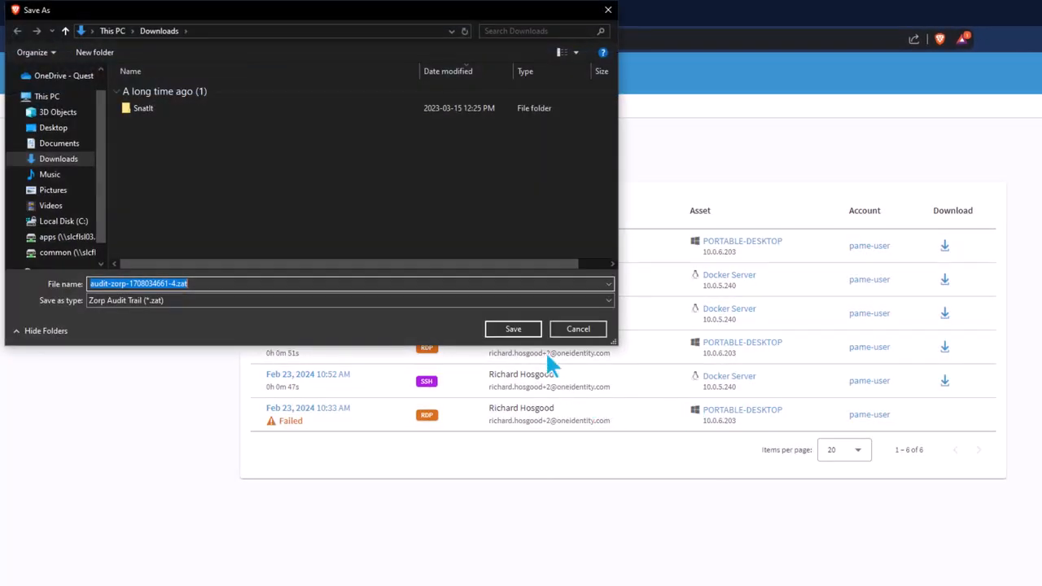
{"action": "left_click", "coordinate": [513, 329]}
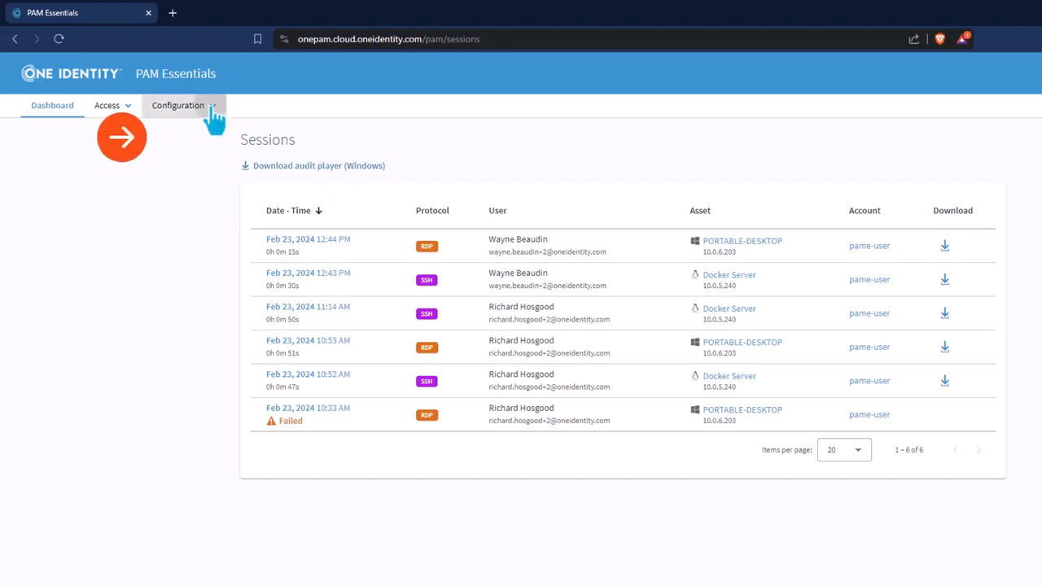
Show the Networks page with the single Default network segment, 0 agents, disconnected.
{"action": "left_click", "coordinate": [177, 104]}
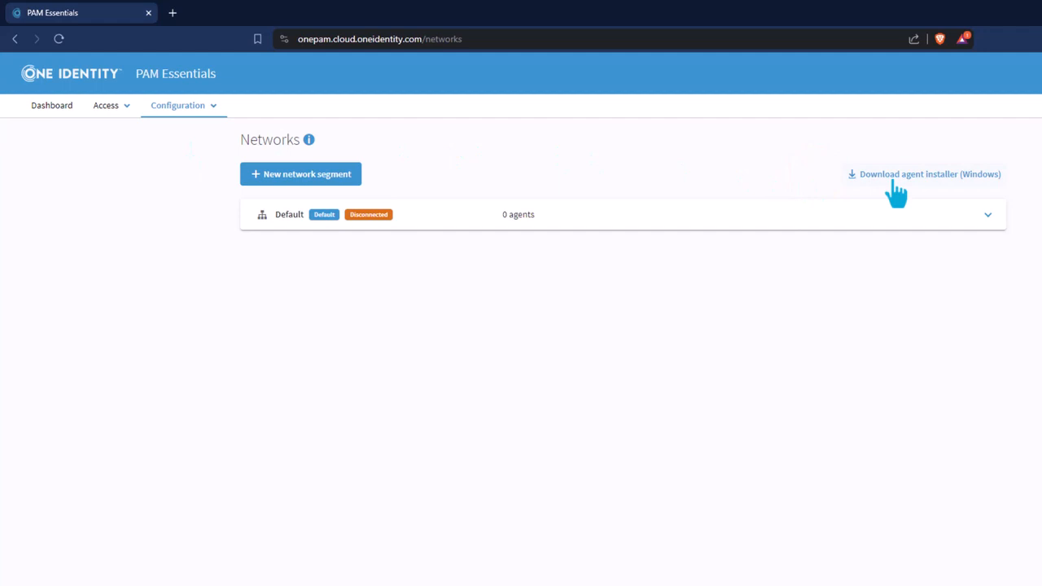
{"action": "mouse_move", "coordinate": [442, 201]}
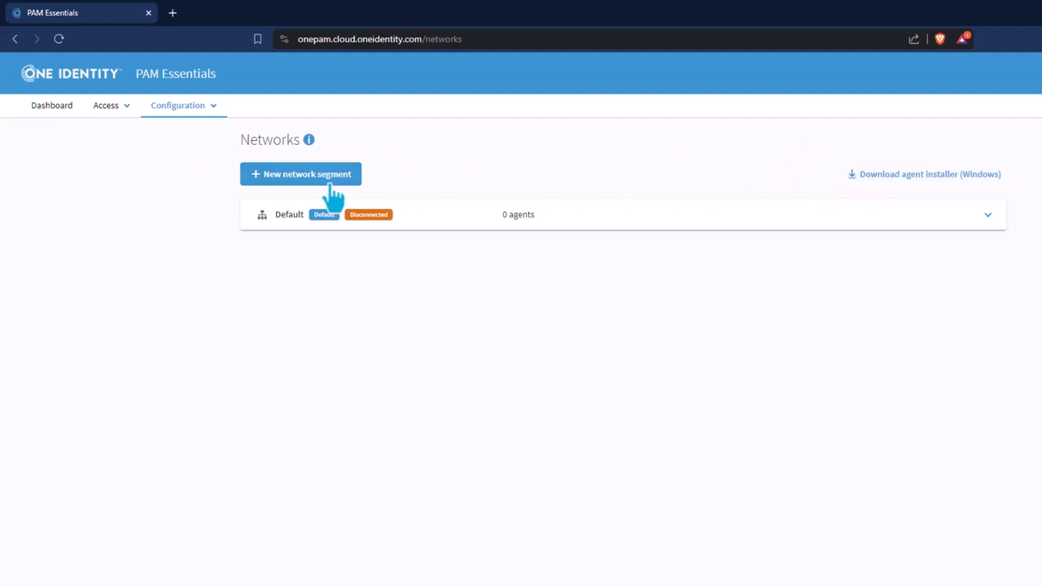
{"action": "left_click", "coordinate": [177, 104]}
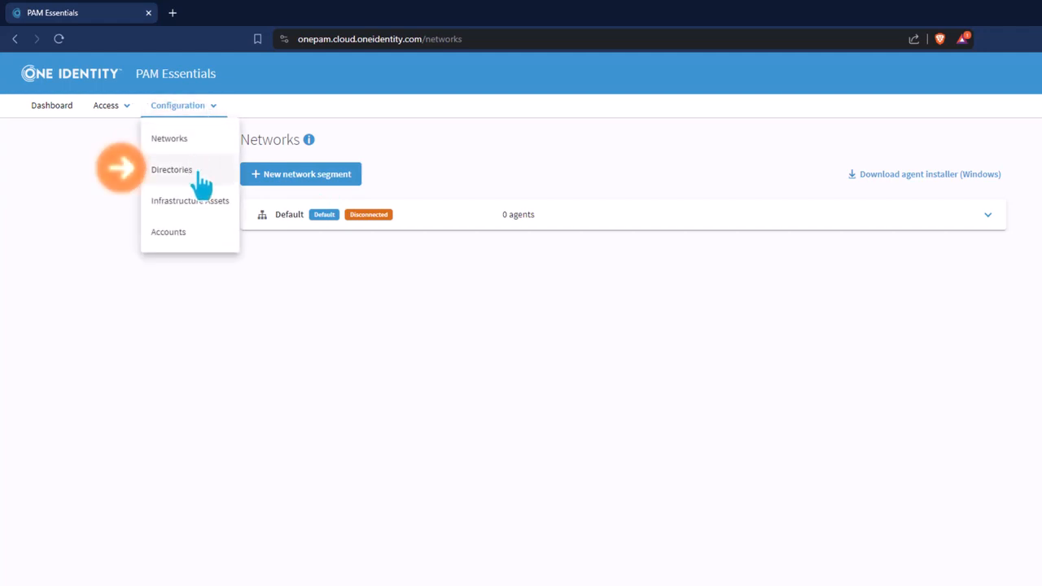
Show the empty Directories page, briefly viewing and closing the Add Directory form.
{"action": "left_click", "coordinate": [170, 169]}
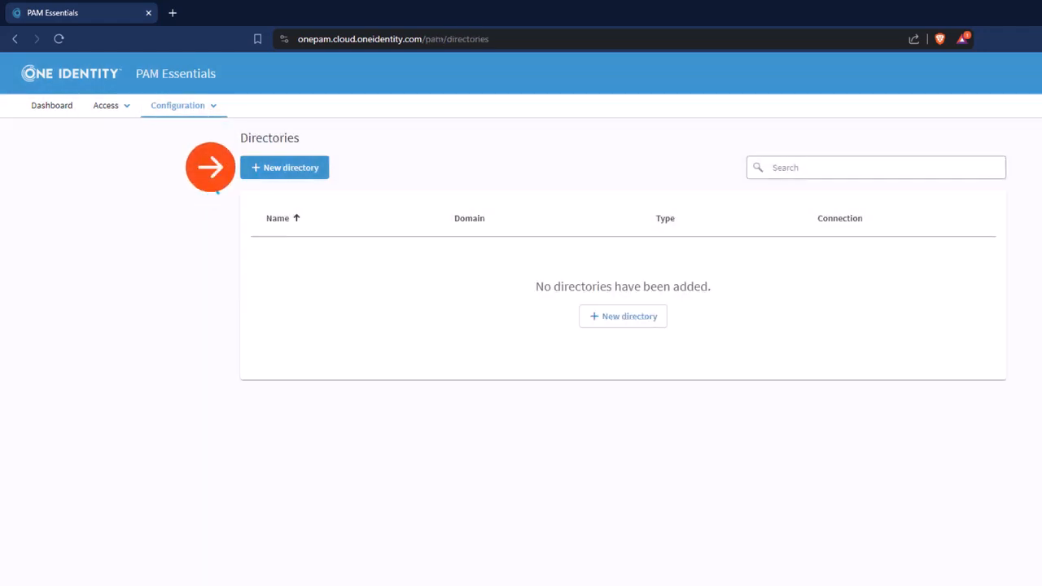
{"action": "left_click", "coordinate": [284, 166]}
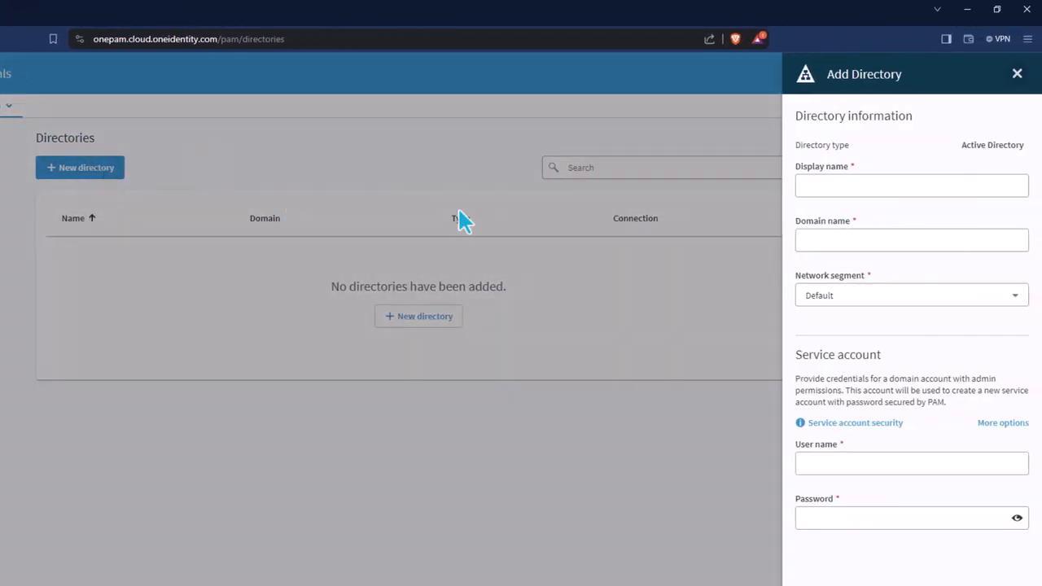
{"action": "left_click", "coordinate": [911, 185]}
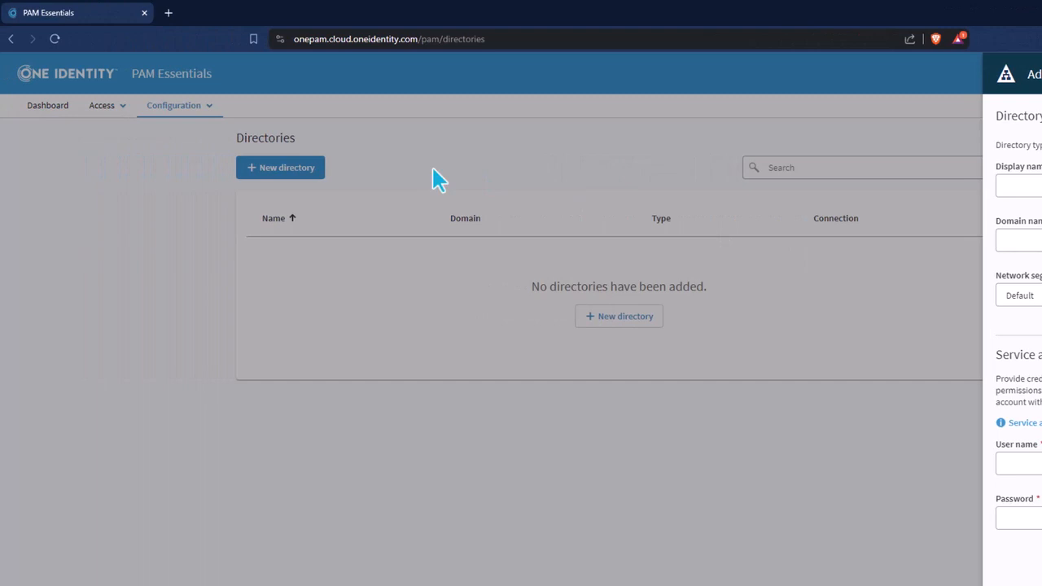
{"action": "left_click", "coordinate": [178, 104]}
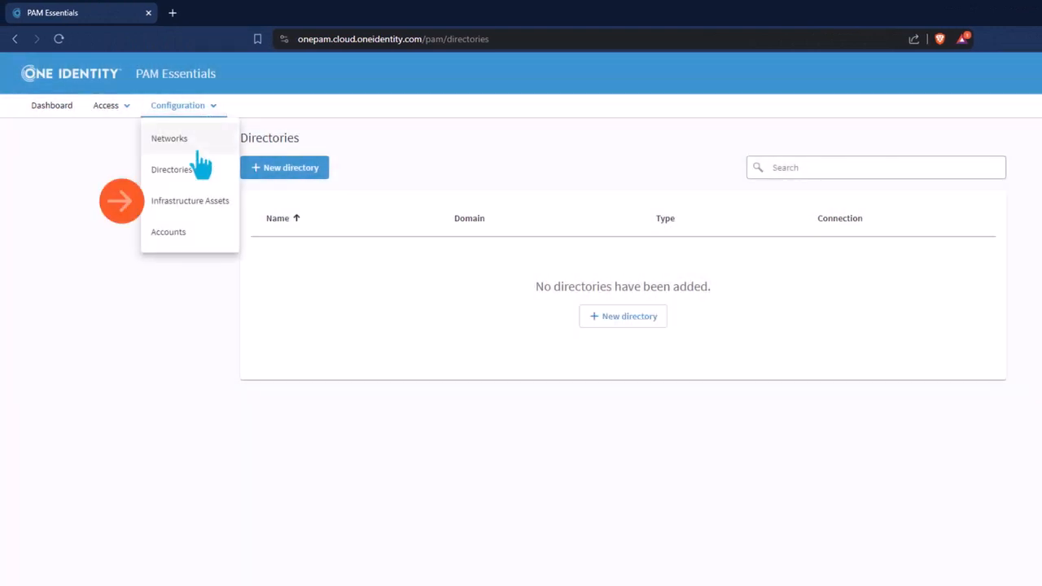
Show the empty Infrastructure Assets page, briefly viewing and cancelling the New Asset Group form.
{"action": "left_click", "coordinate": [188, 200]}
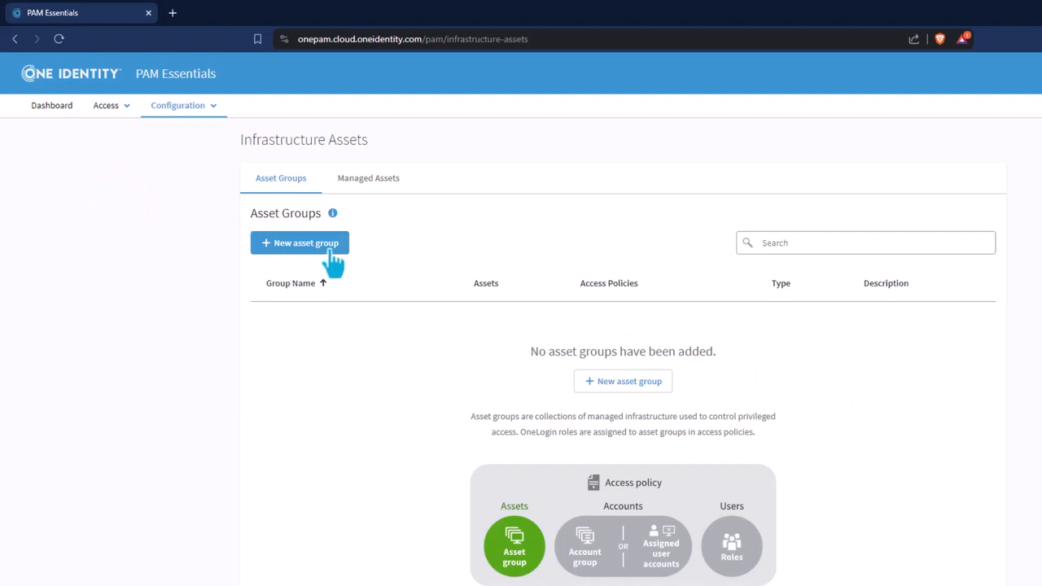
{"action": "left_click", "coordinate": [300, 242]}
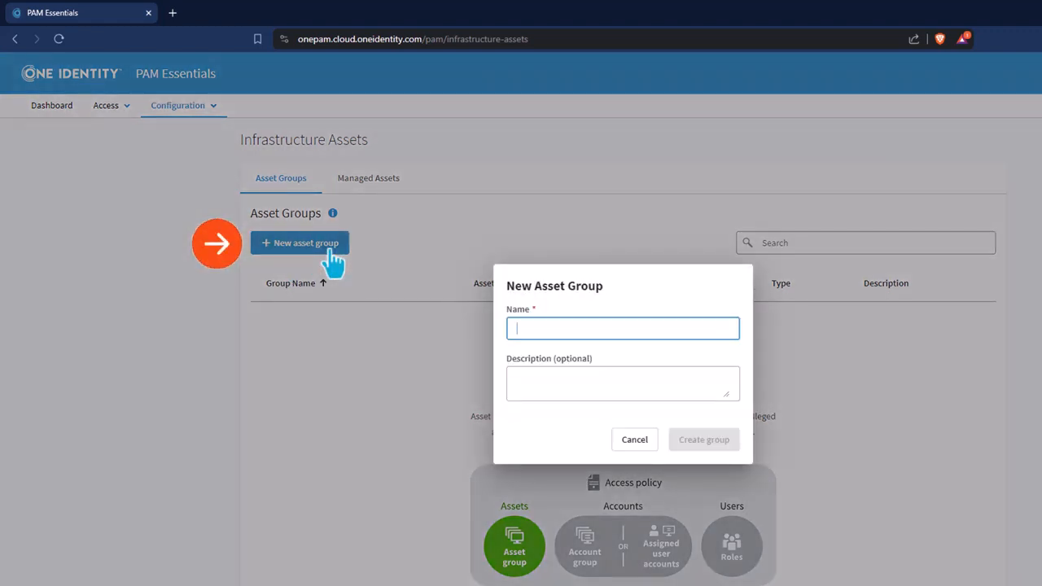
{"action": "left_click", "coordinate": [635, 440]}
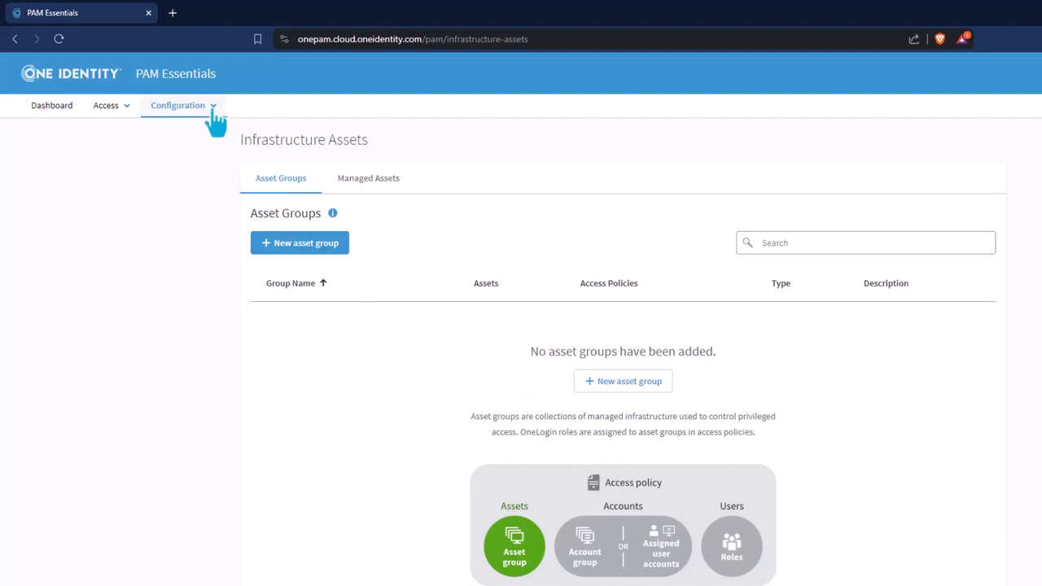
{"action": "left_click", "coordinate": [177, 104]}
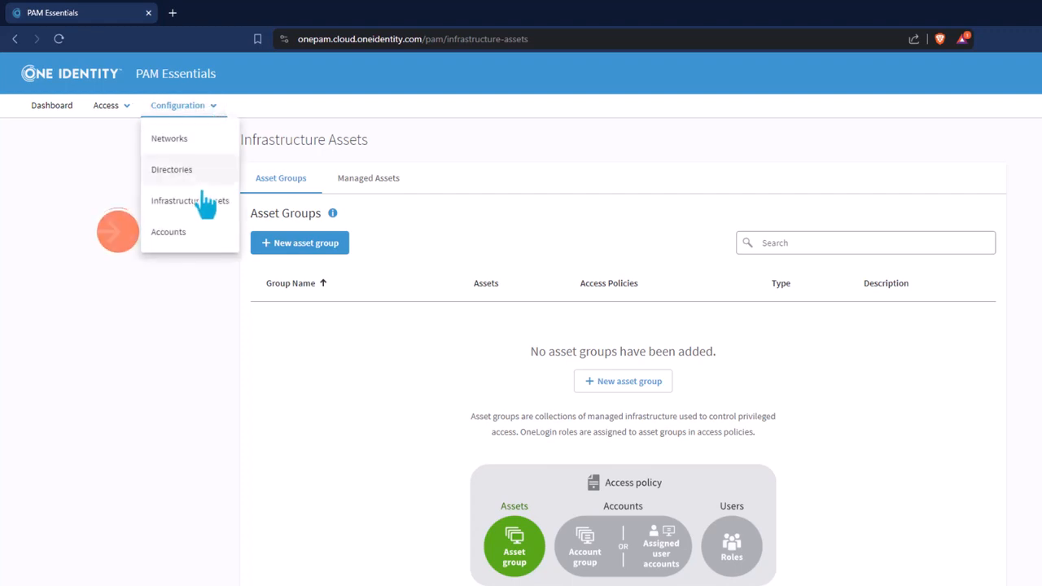
Show the Accounts page with no account groups added.
{"action": "left_click", "coordinate": [168, 231]}
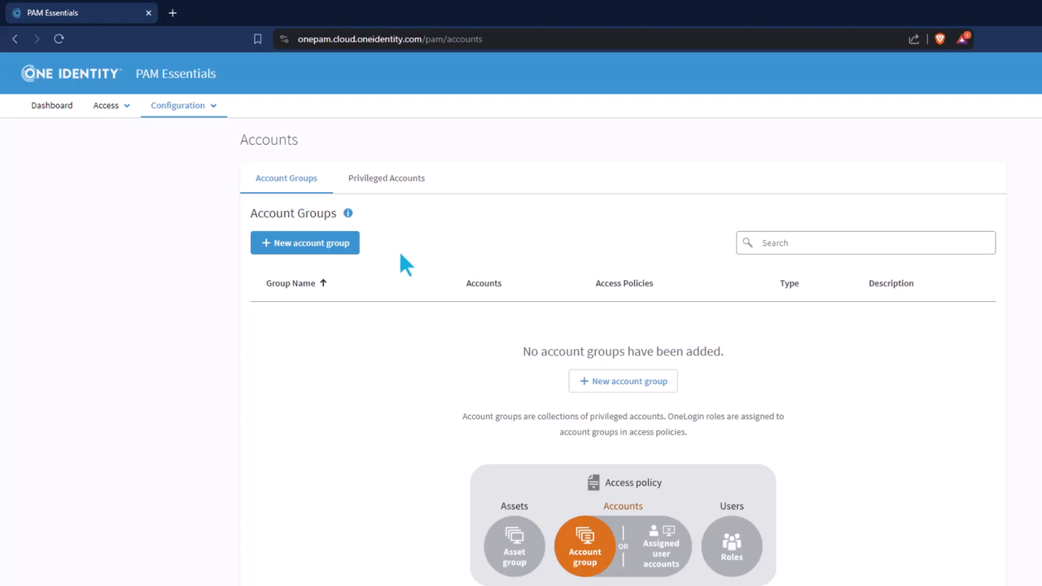
{"action": "mouse_move", "coordinate": [263, 205]}
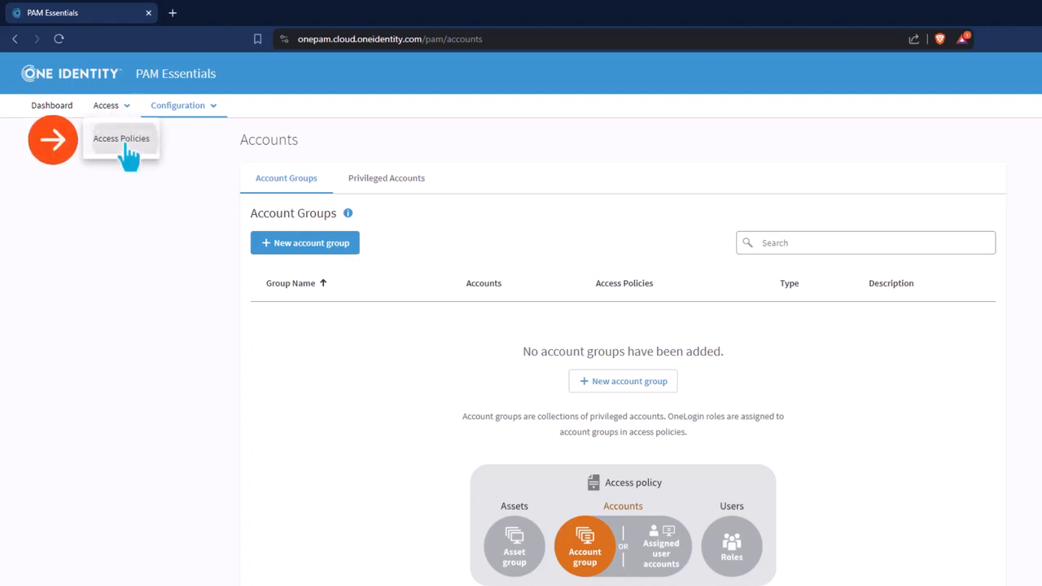
Show the Access Policies page with no policies defined.
{"action": "left_click", "coordinate": [120, 138]}
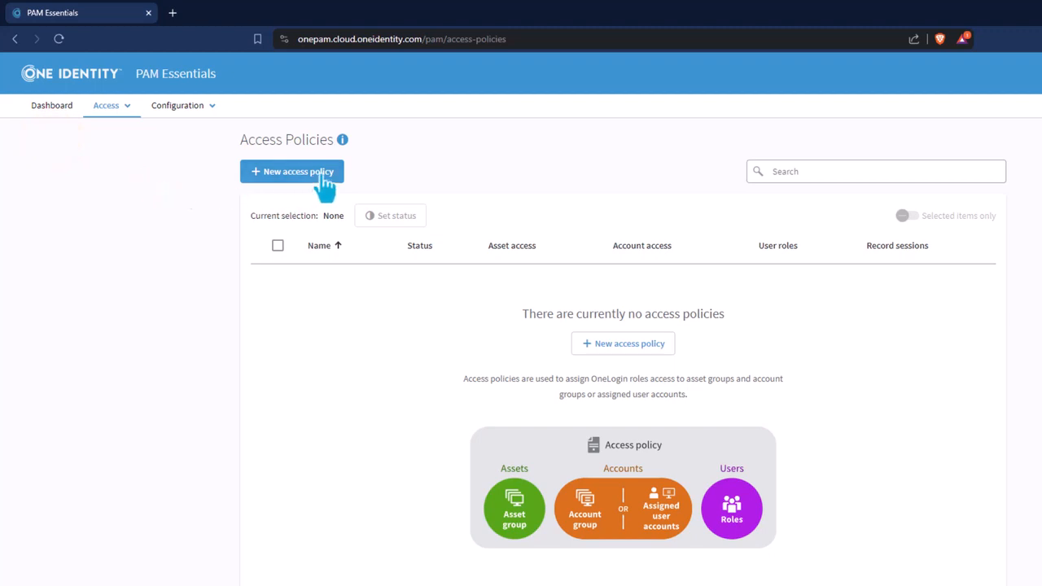
{"action": "mouse_move", "coordinate": [342, 192]}
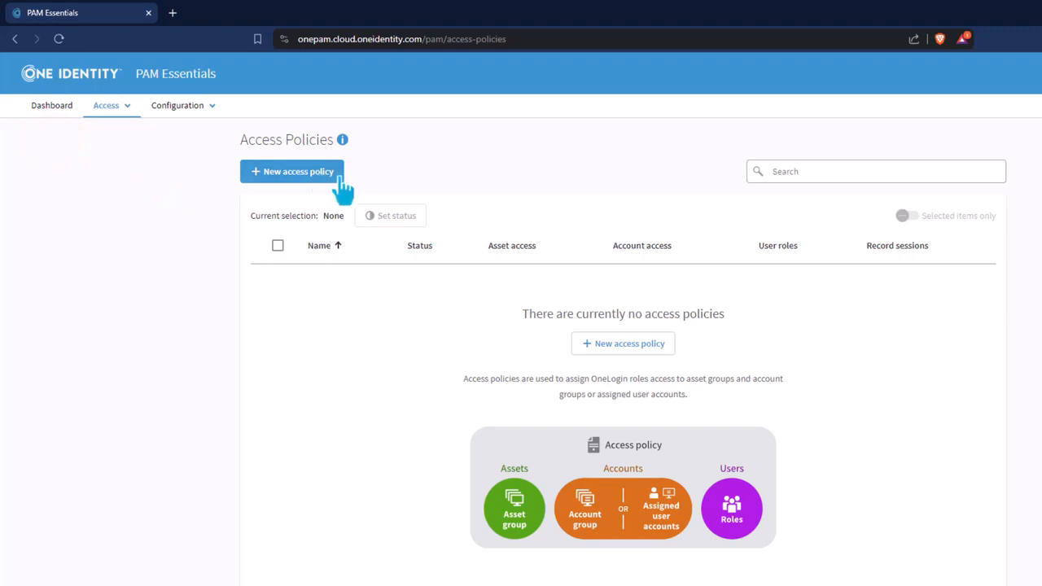